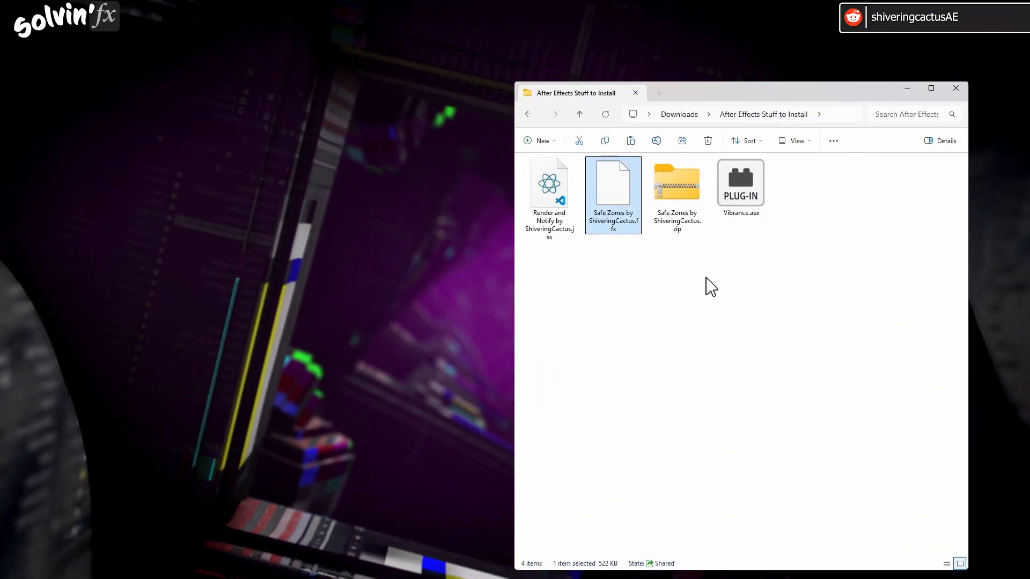
mouse_move(715, 304)
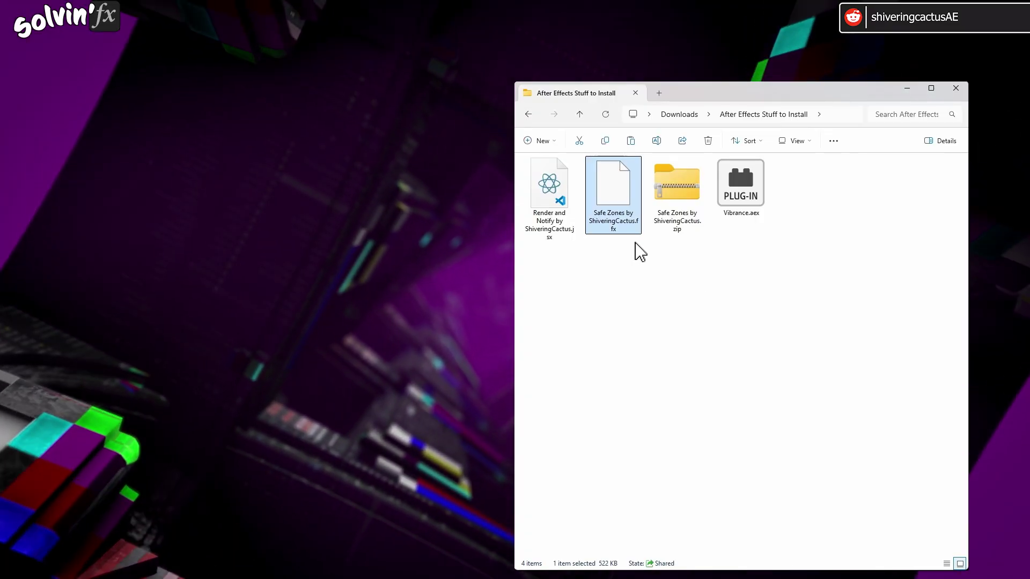
Extract the Safe Zones zip archive and select the unpacked Safe Zones preset file.
left_click(677, 182)
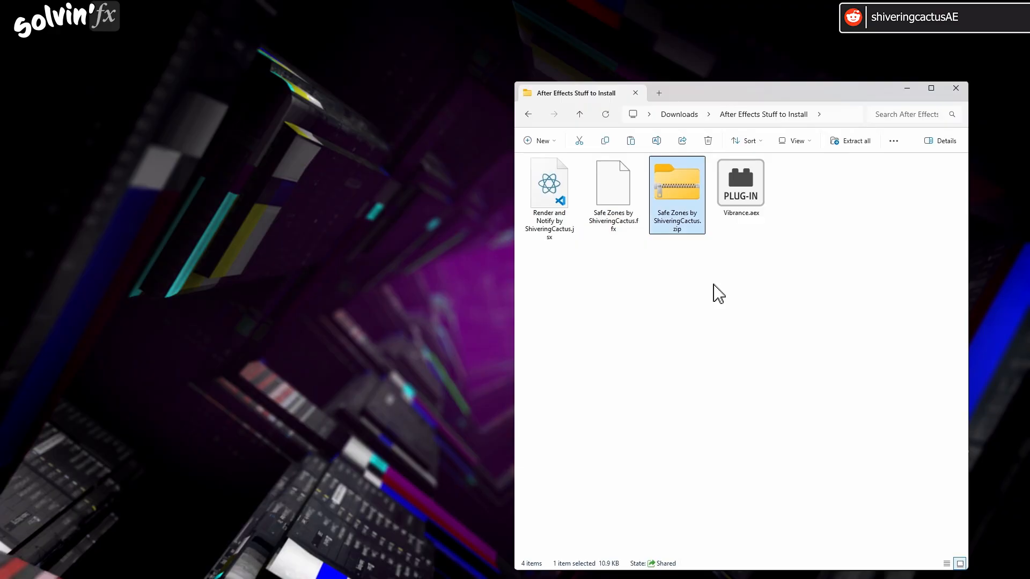
right_click(676, 183)
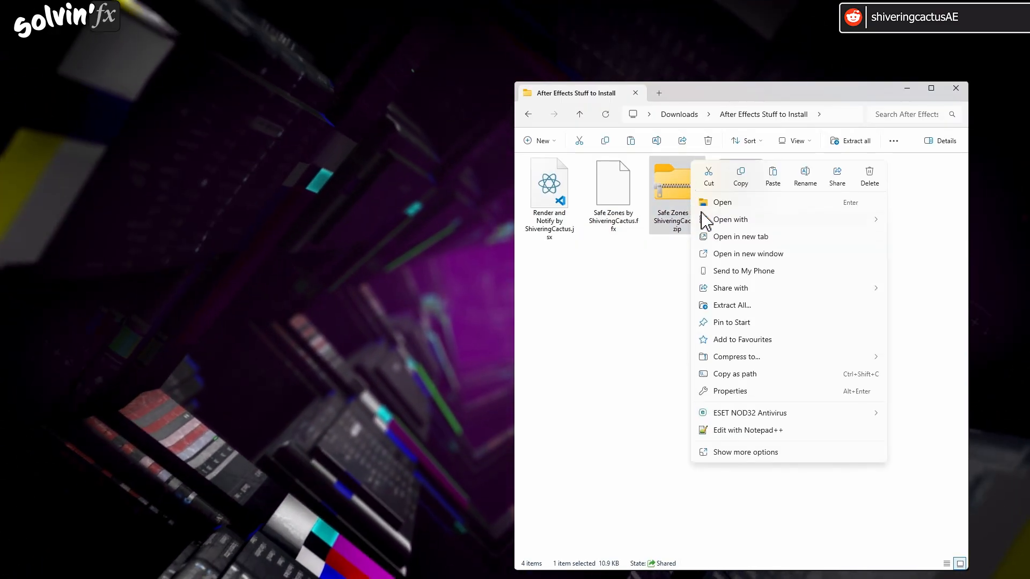
left_click(731, 304)
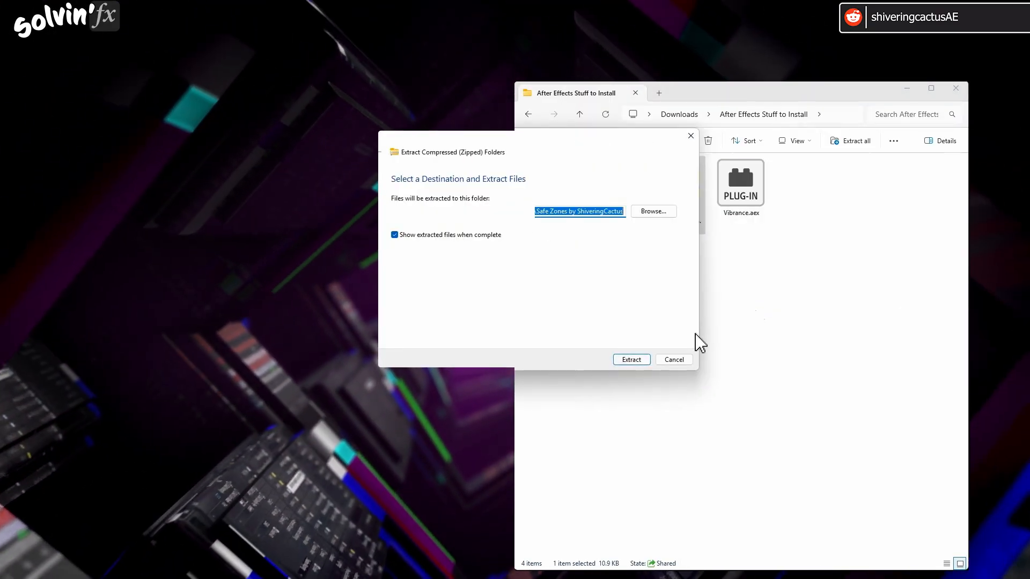
left_click(631, 359)
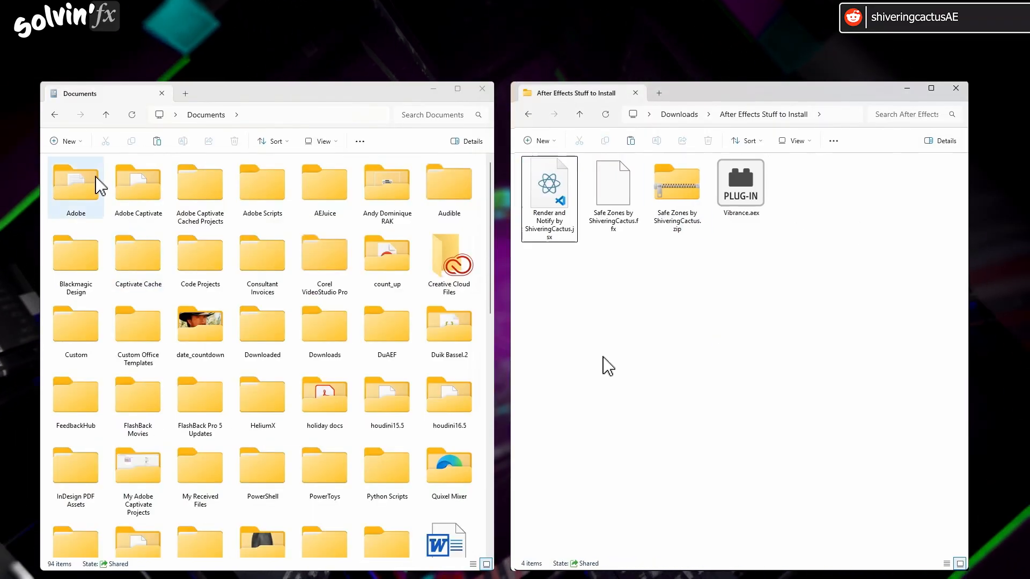
left_click(609, 185)
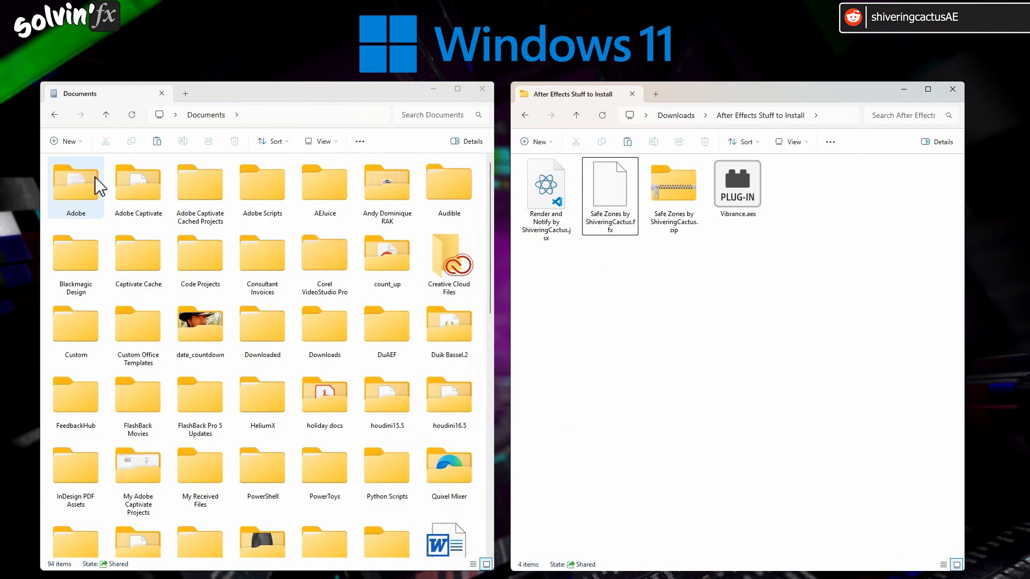
Navigate the second window into Documents > Adobe > After Effects 2025.
left_click(75, 184)
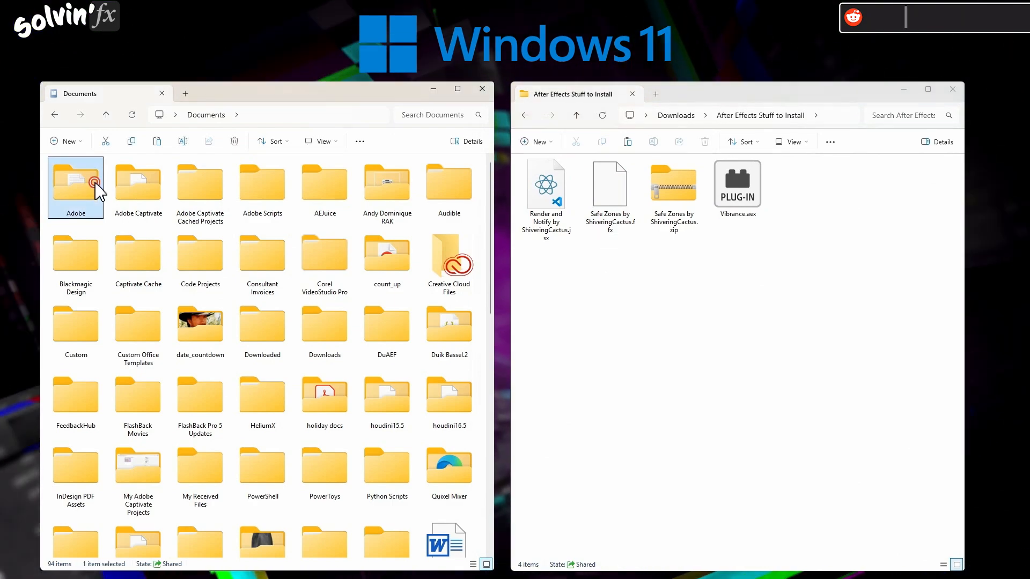
double_click(75, 182)
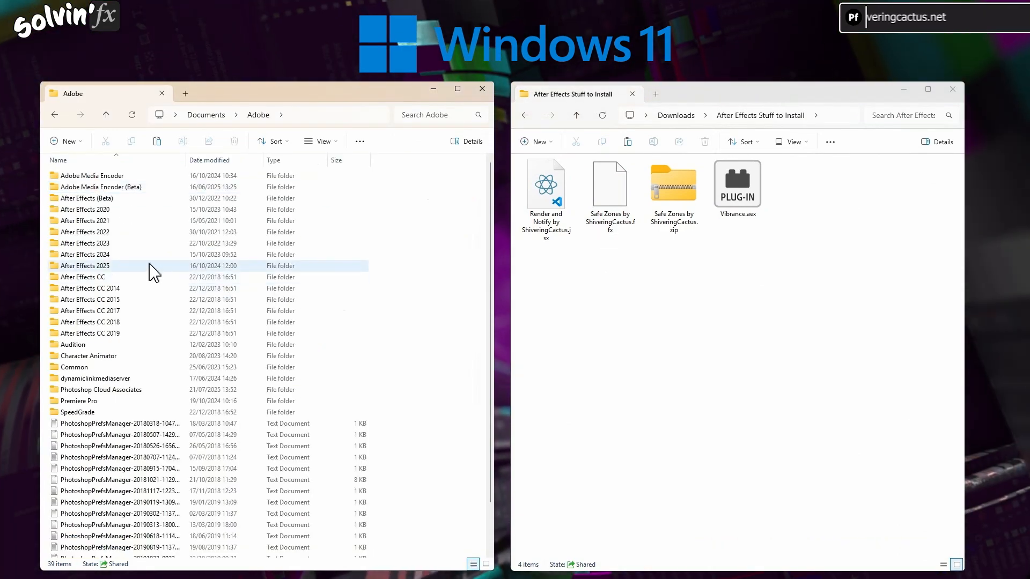
double_click(85, 266)
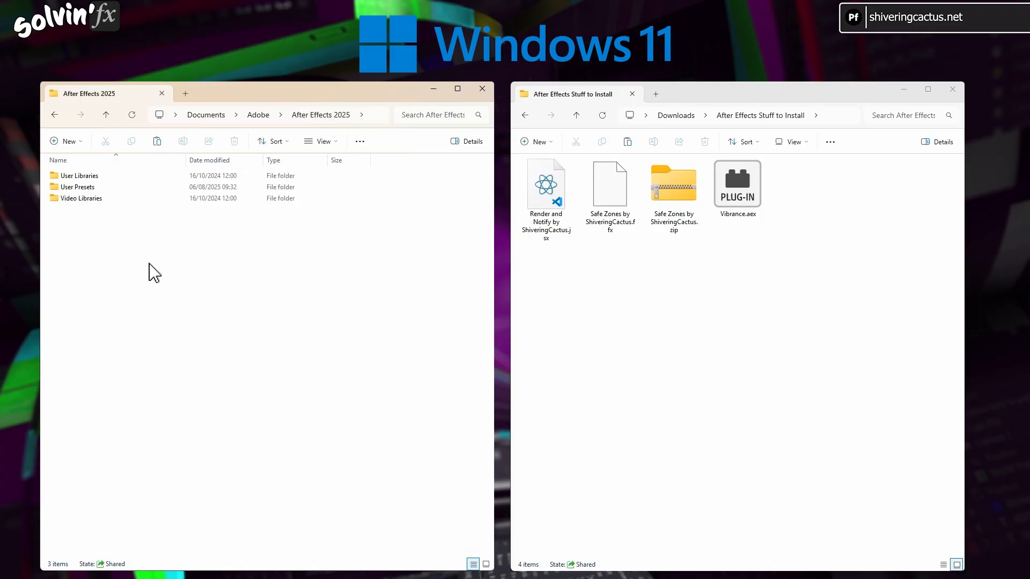
left_click(77, 186)
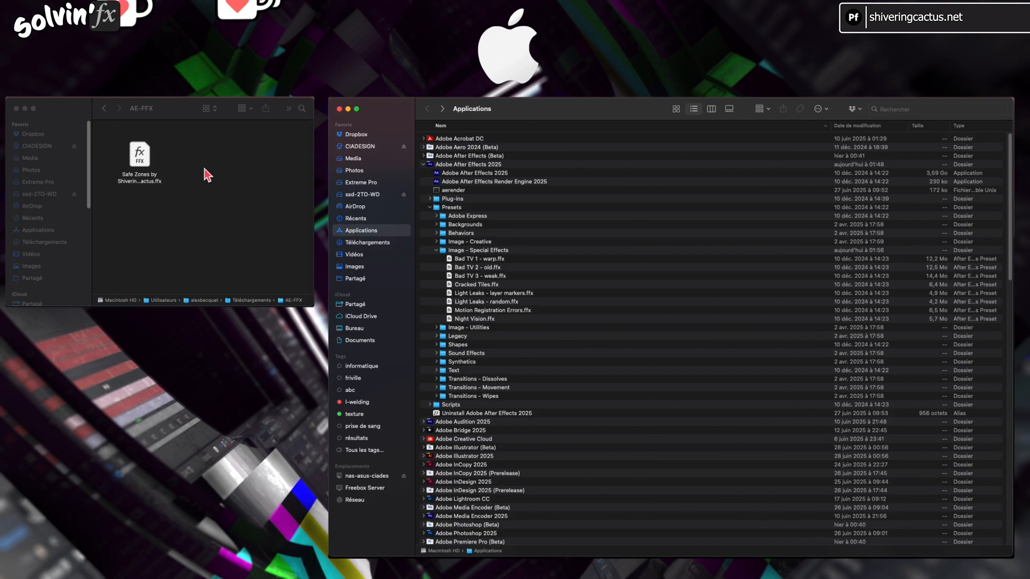
Show the After Effects 2025 Presets folder beside the AE-FFX downloads in Finder.
left_click(139, 154)
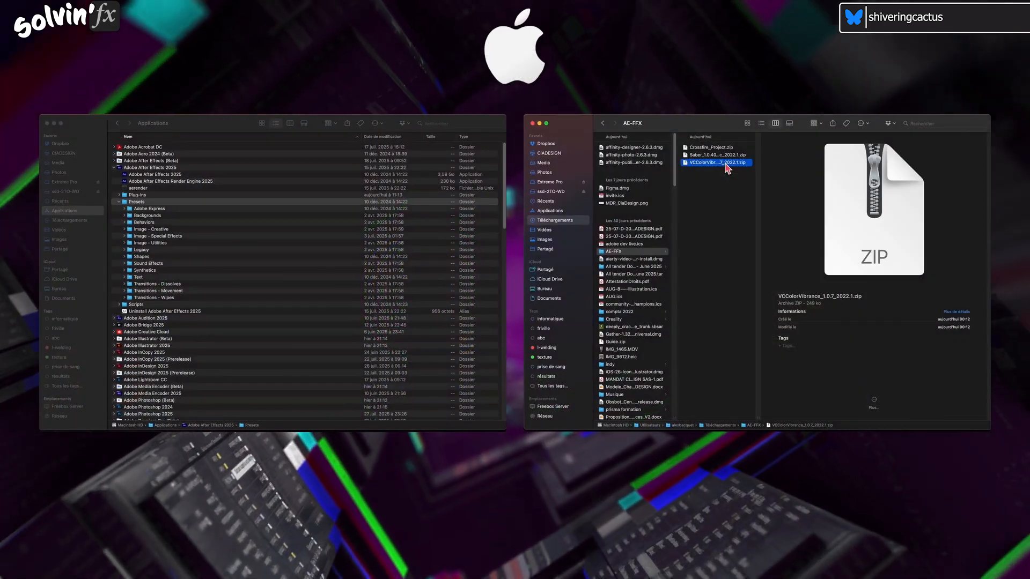
Unzip VCColorVibrance and place its folder inside After Effects 2025's Plug-ins folder.
double_click(716, 162)
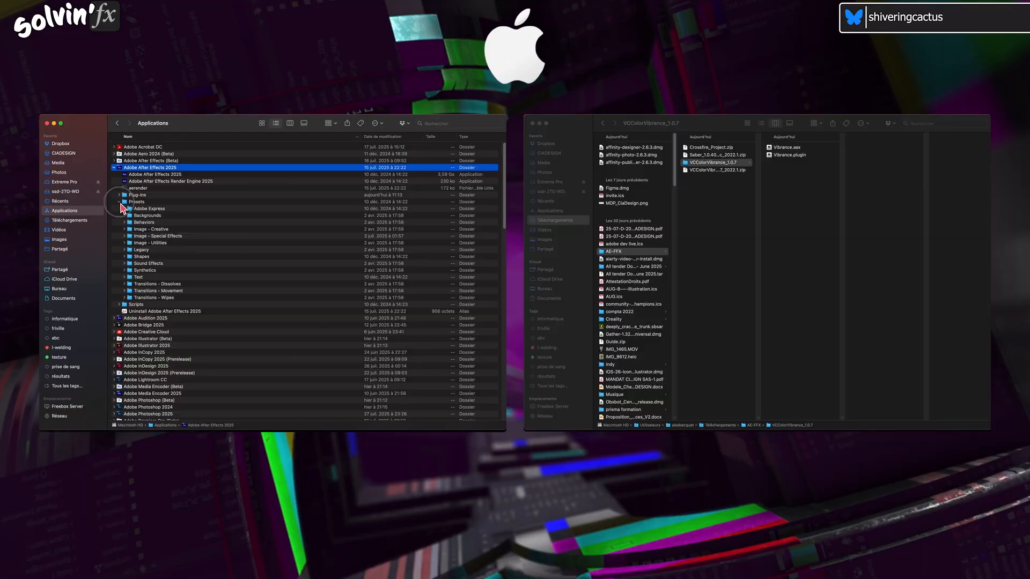
left_click(114, 194)
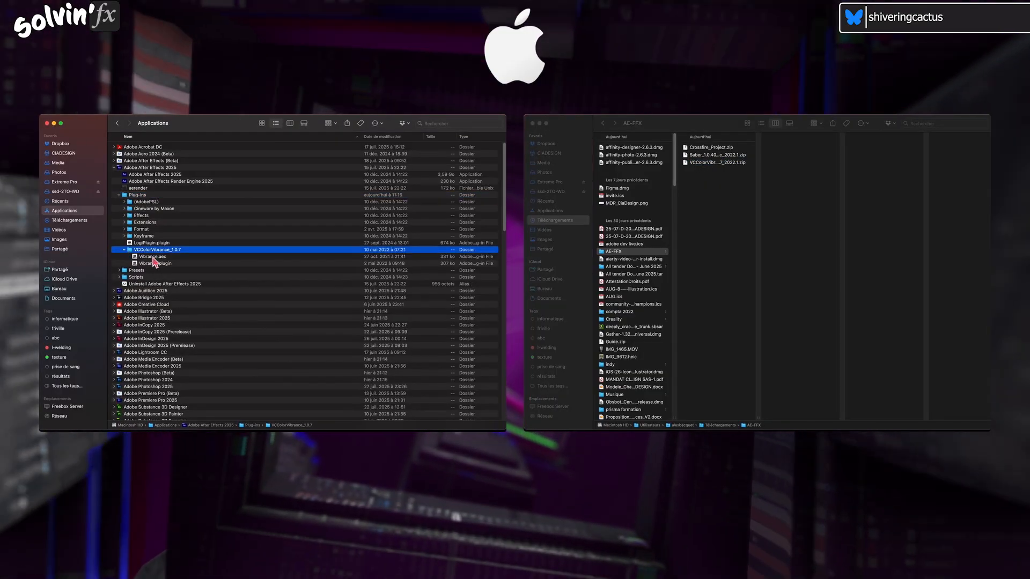
left_click(155, 264)
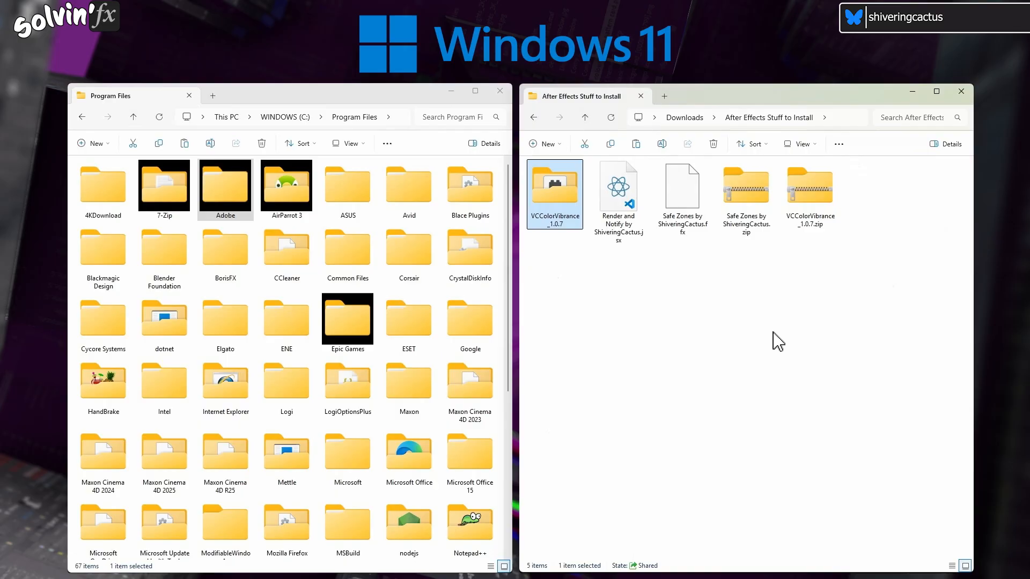
Show VCColorVibrance_1.0.7's contents beside Program Files > Adobe > Adobe After Effects 2025.
left_click(697, 287)
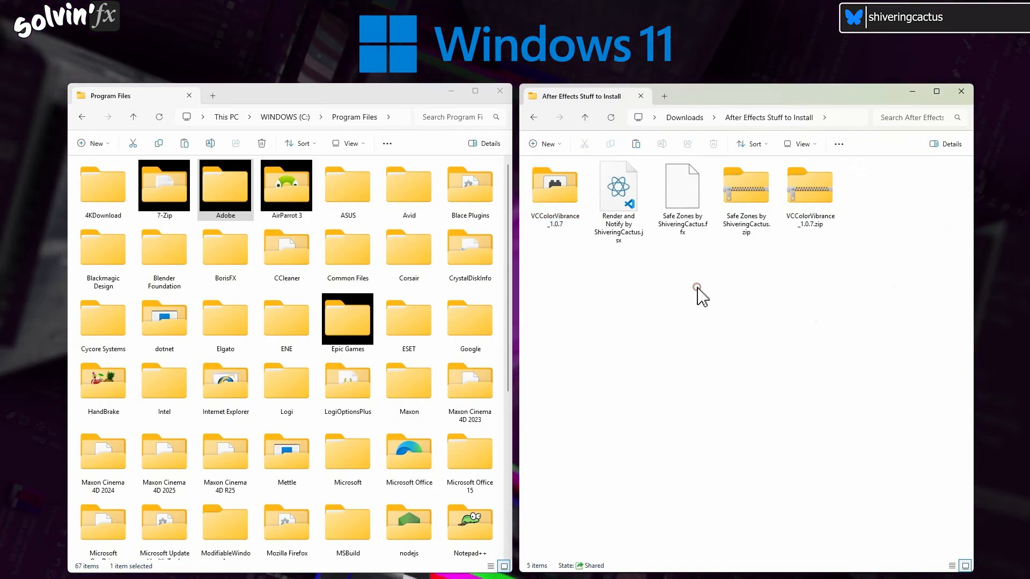
mouse_move(573, 207)
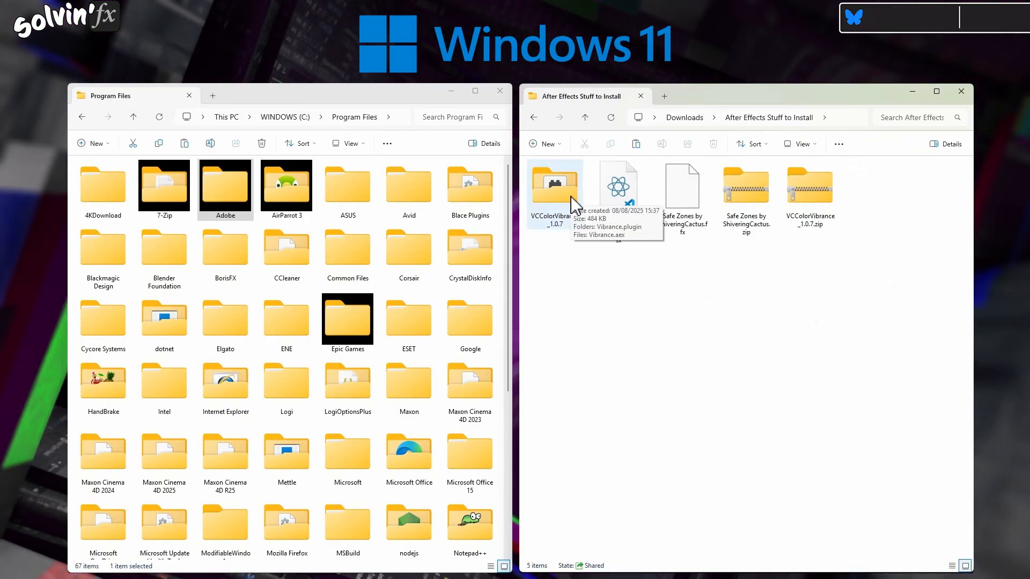
double_click(555, 184)
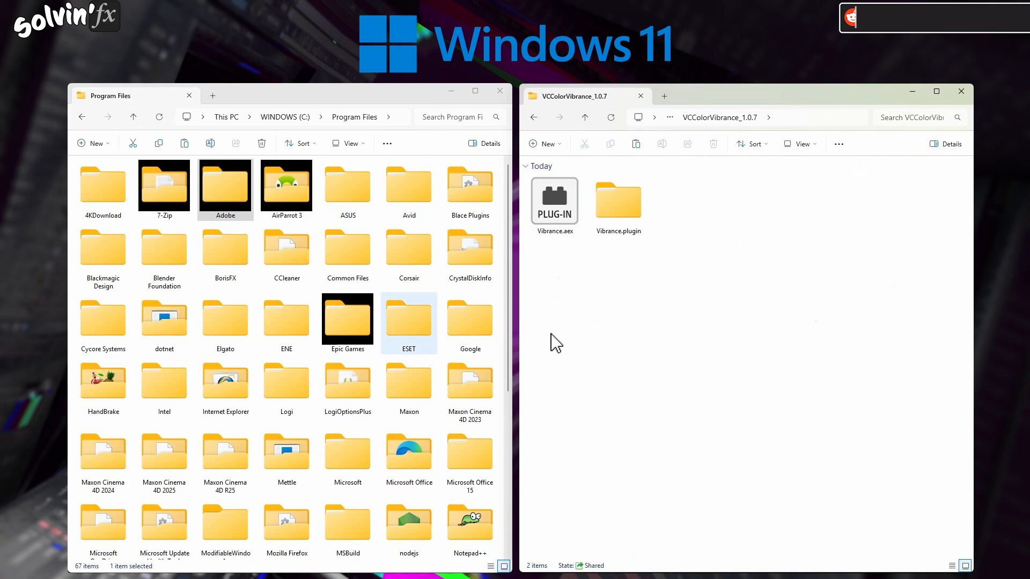
left_click(225, 188)
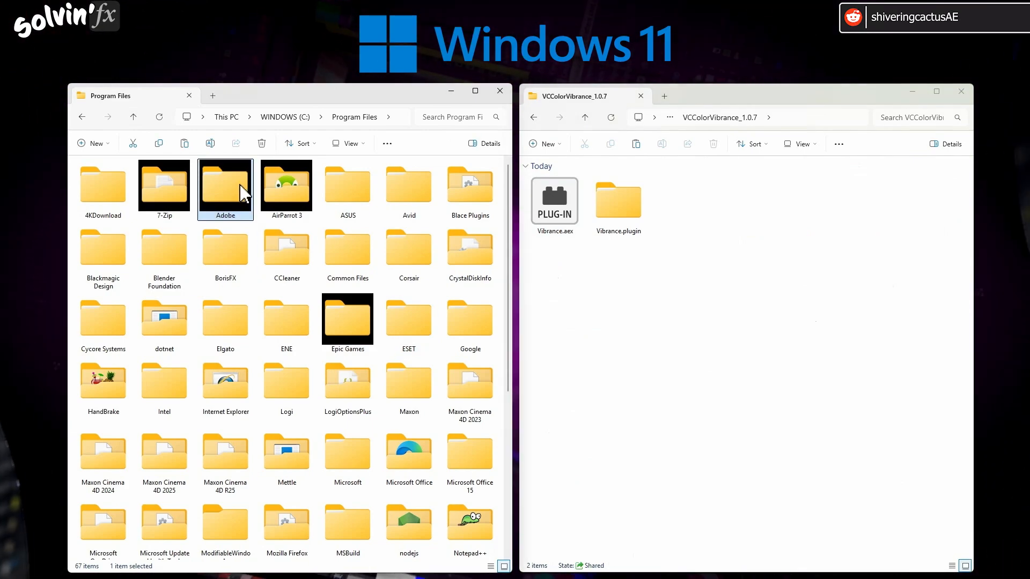
double_click(225, 185)
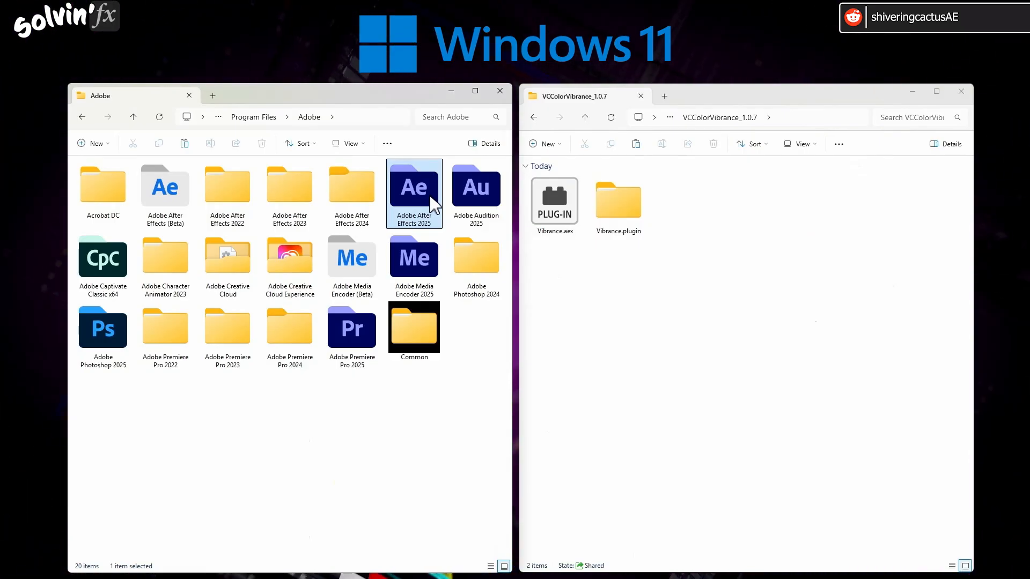
double_click(414, 187)
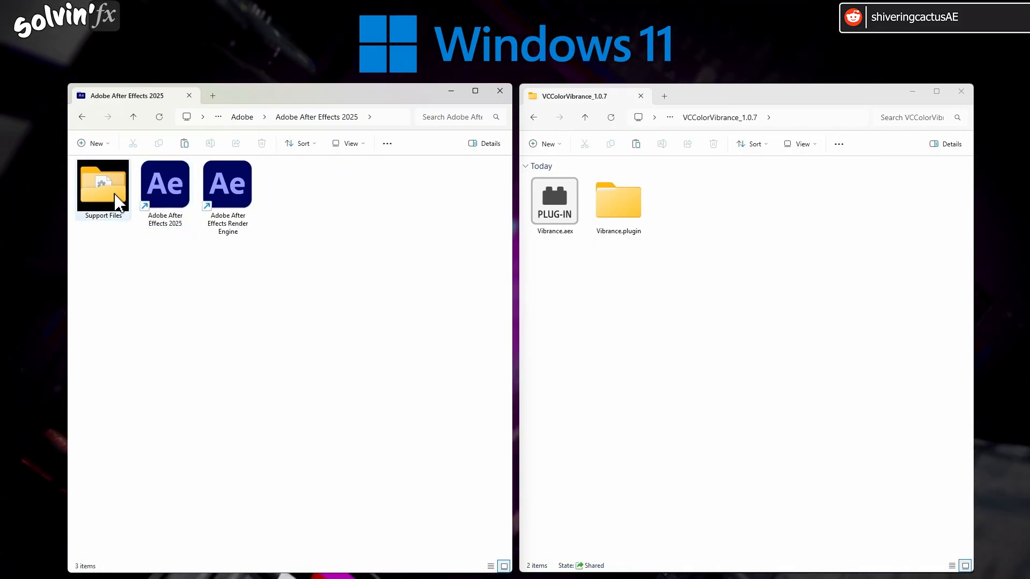
Copy Vibrance.aex into Support Files > Plug-ins, continuing past the administrator prompt.
double_click(103, 184)
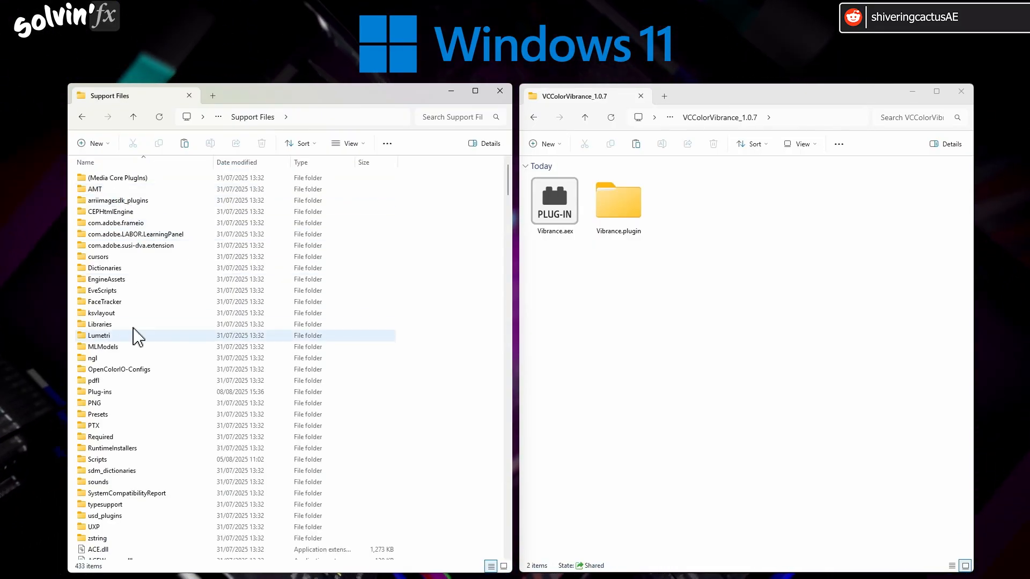
double_click(100, 391)
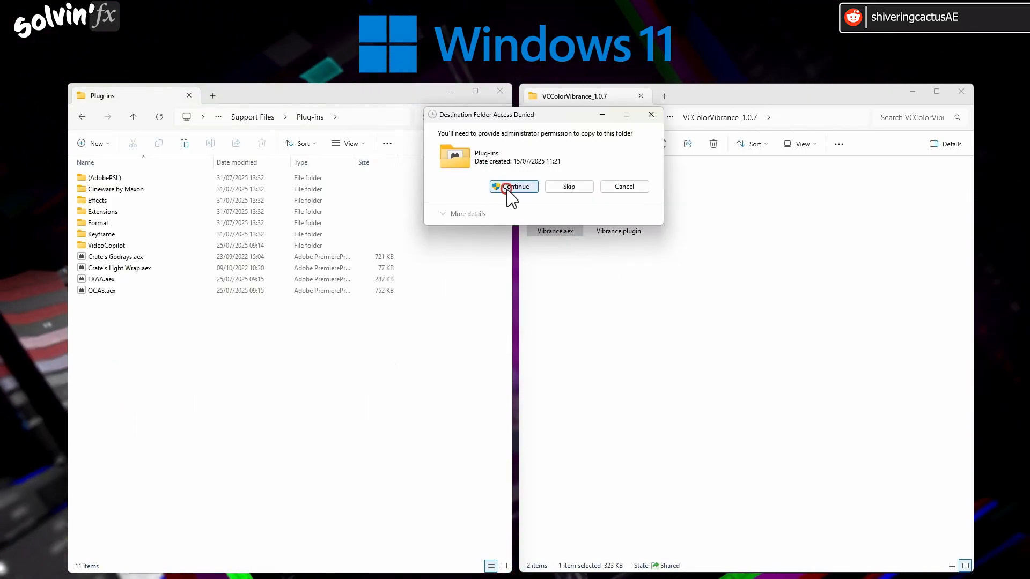
left_click(513, 187)
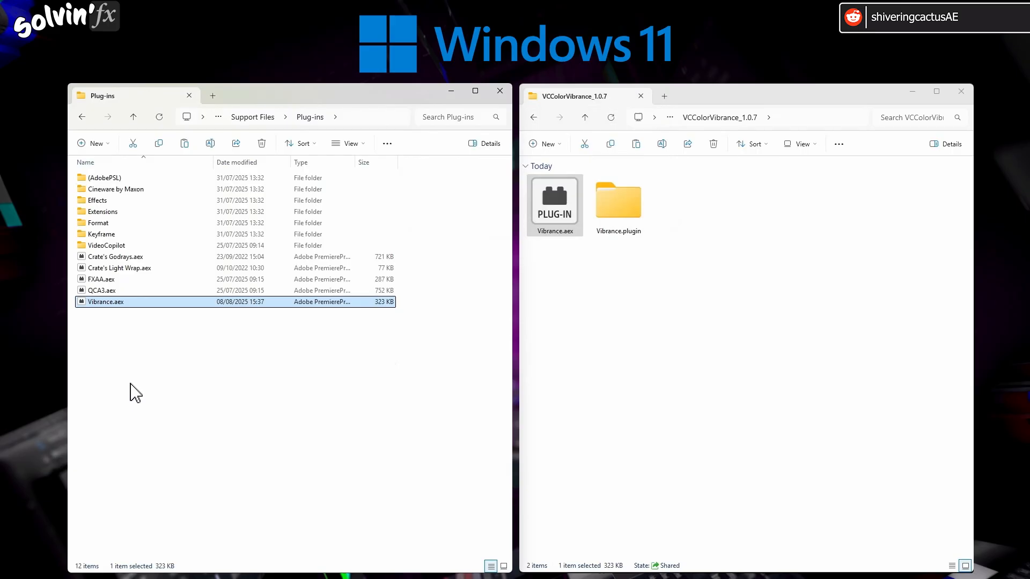
left_click(157, 342)
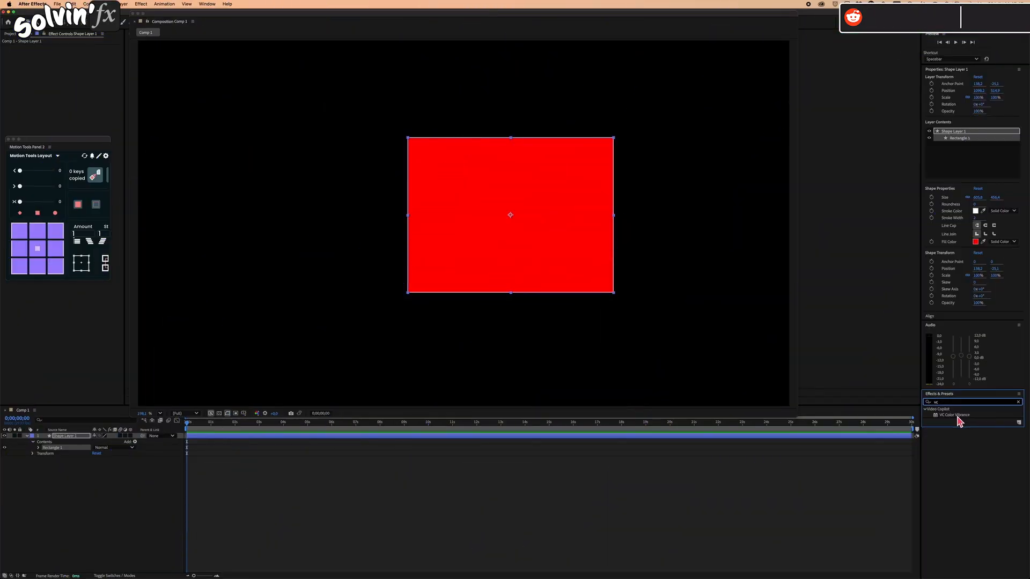
Drag VC Color Vibrance from Effects & Presets onto the red square shape layer.
left_click_drag(956, 414, 545, 236)
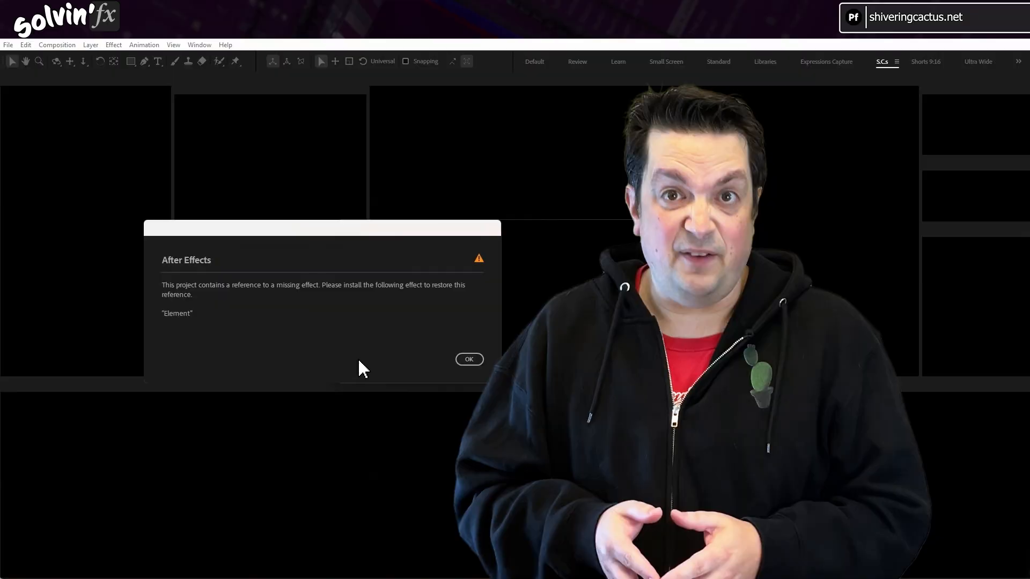
Dismiss the Element warning, filter the project by Missing Effects, and select Theatre's Arch layer.
left_click(469, 359)
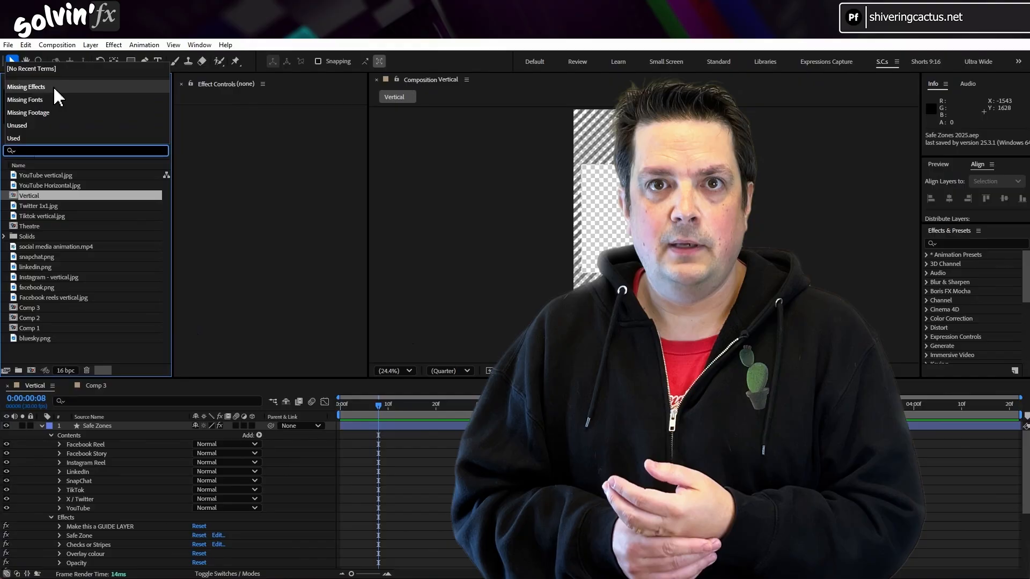
left_click(26, 86)
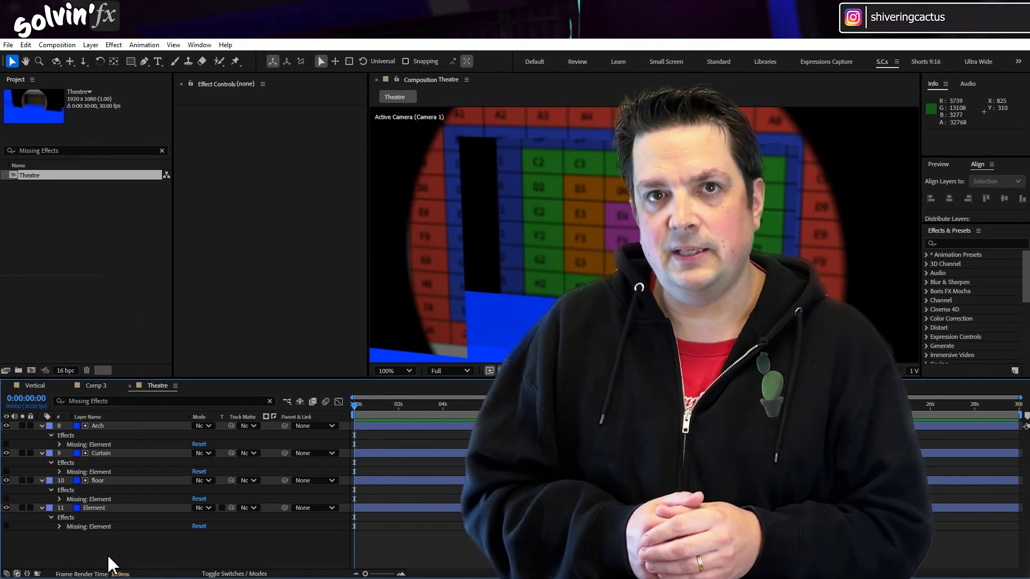
left_click(96, 426)
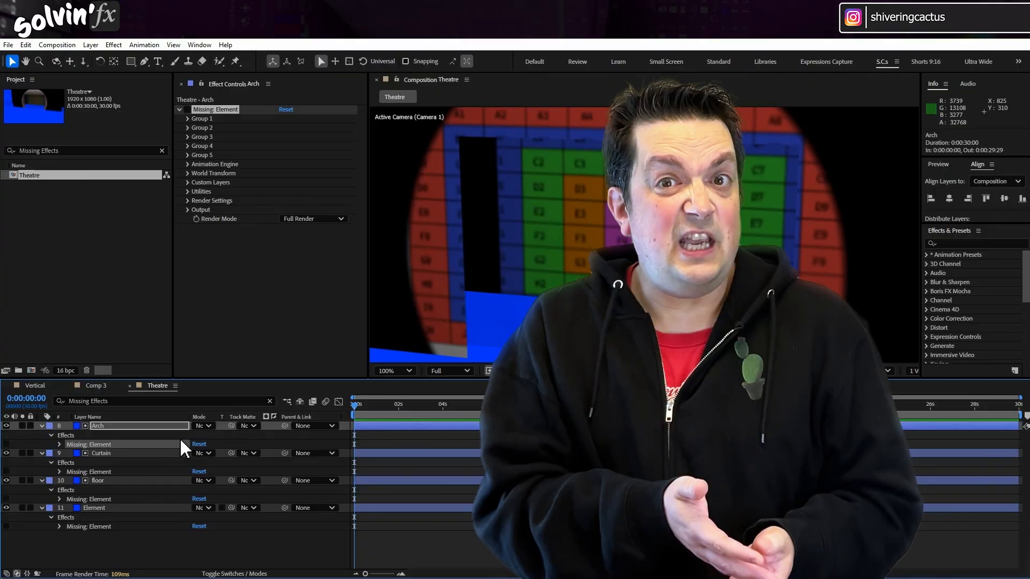